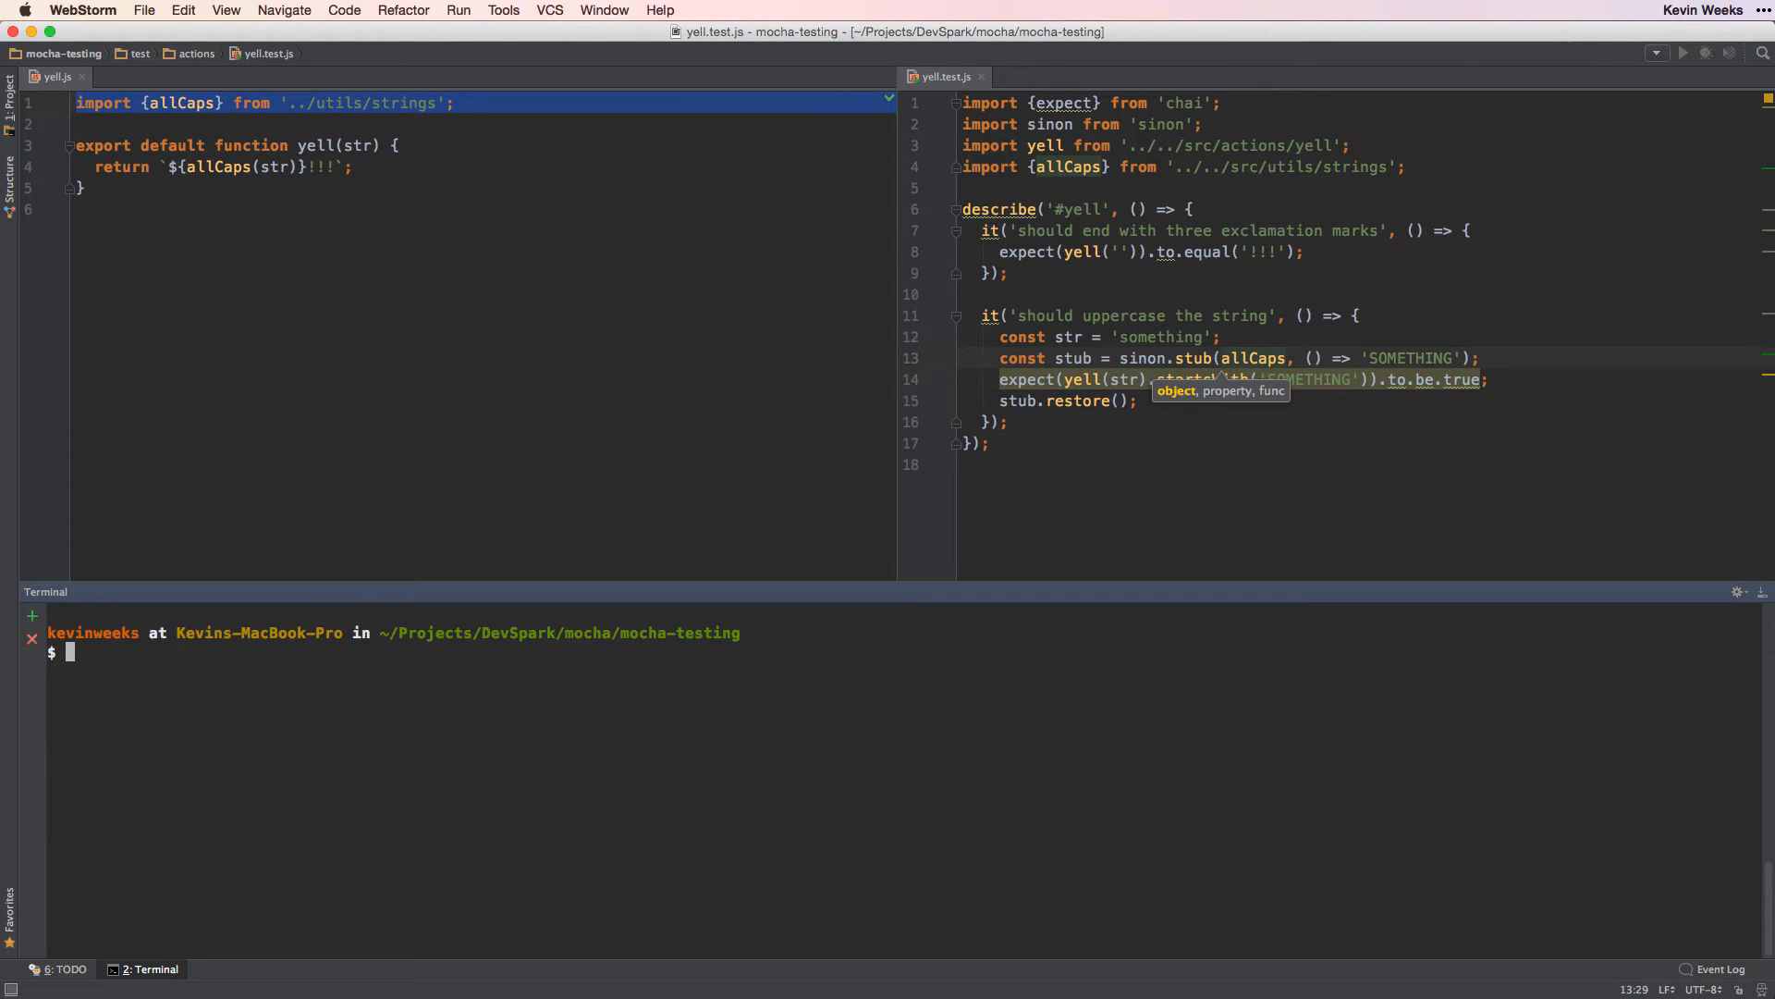
# Run npm test: one test passes, 'should uppercase the string' fails with a TypeError.
pyautogui.write('npm test')
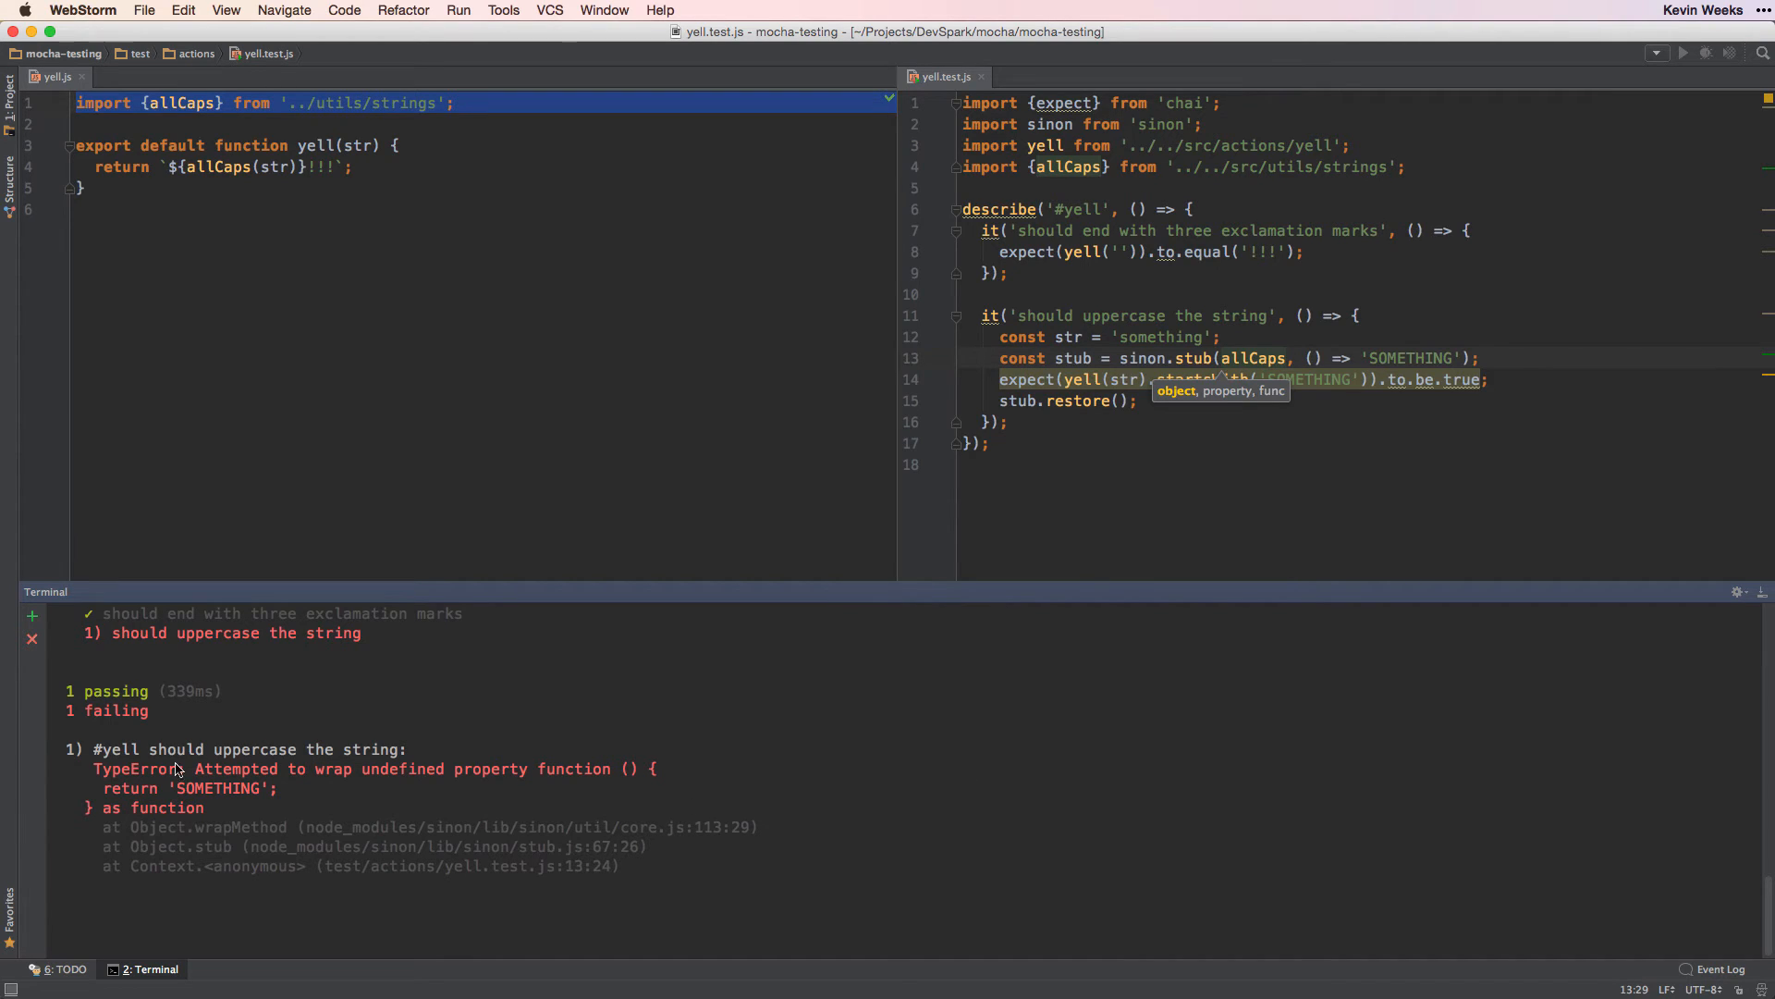
pyautogui.moveTo(450, 792)
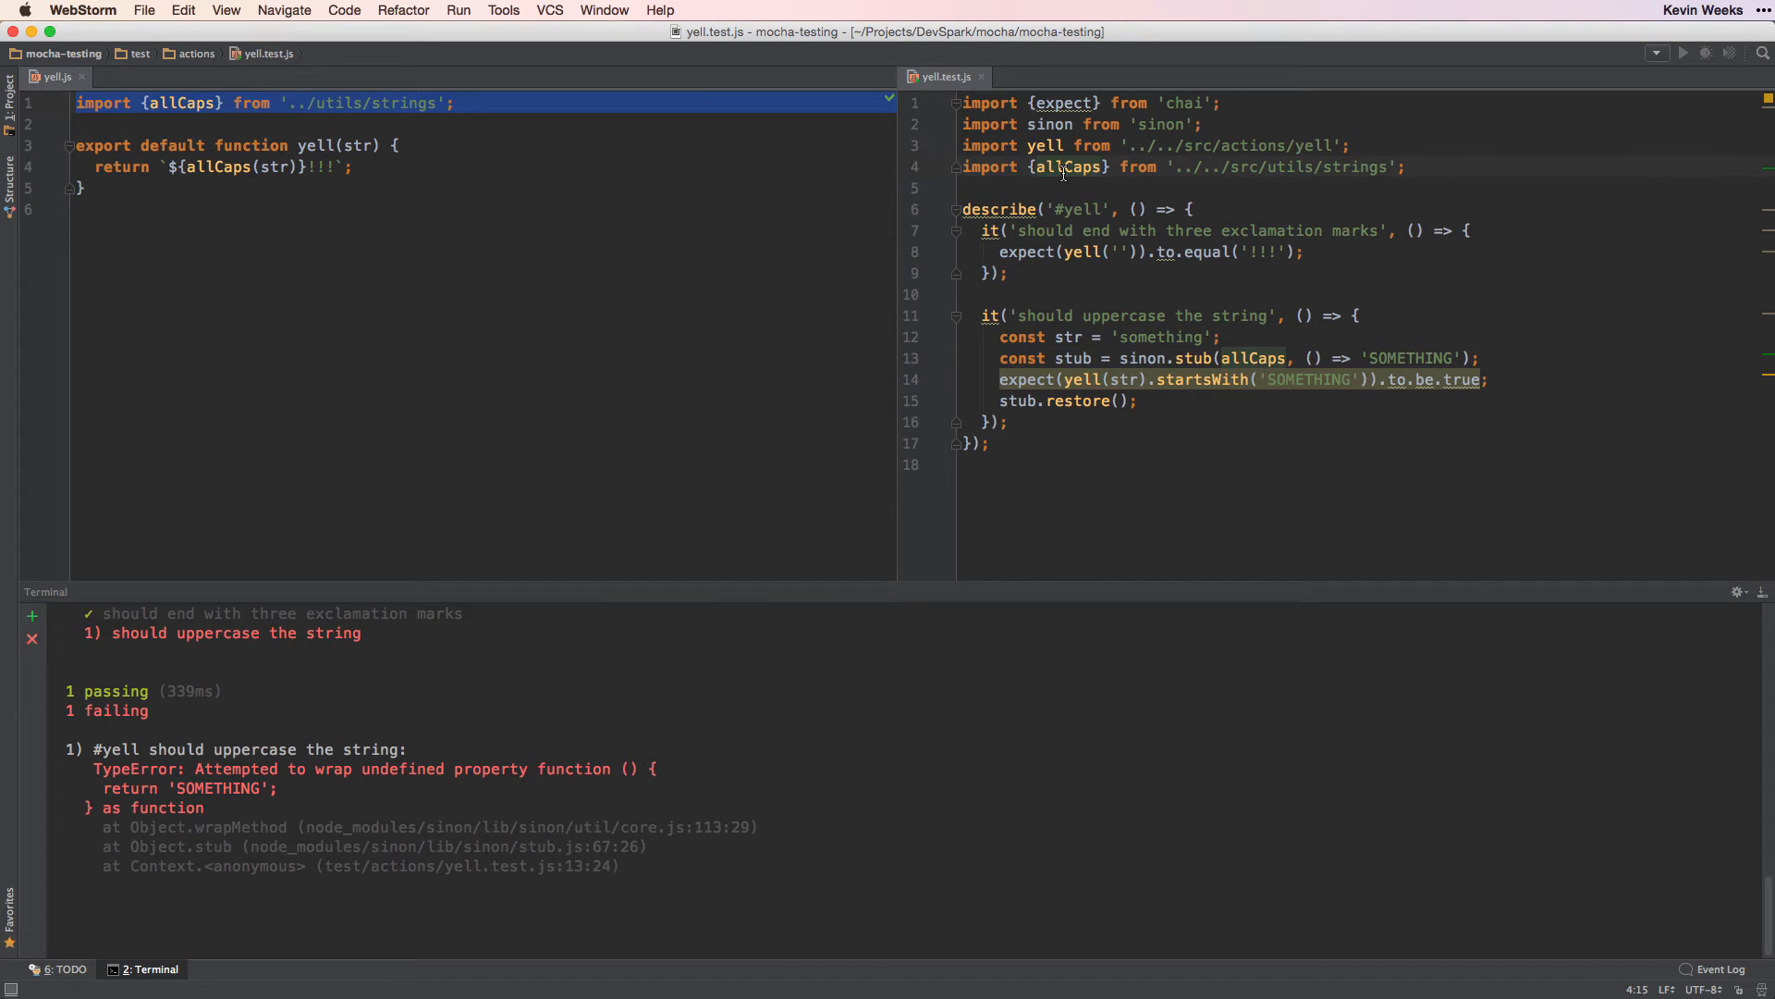
# Replace the {allCaps} named import on line 4 with a * namespace import.
pyautogui.doubleClick(1068, 167)
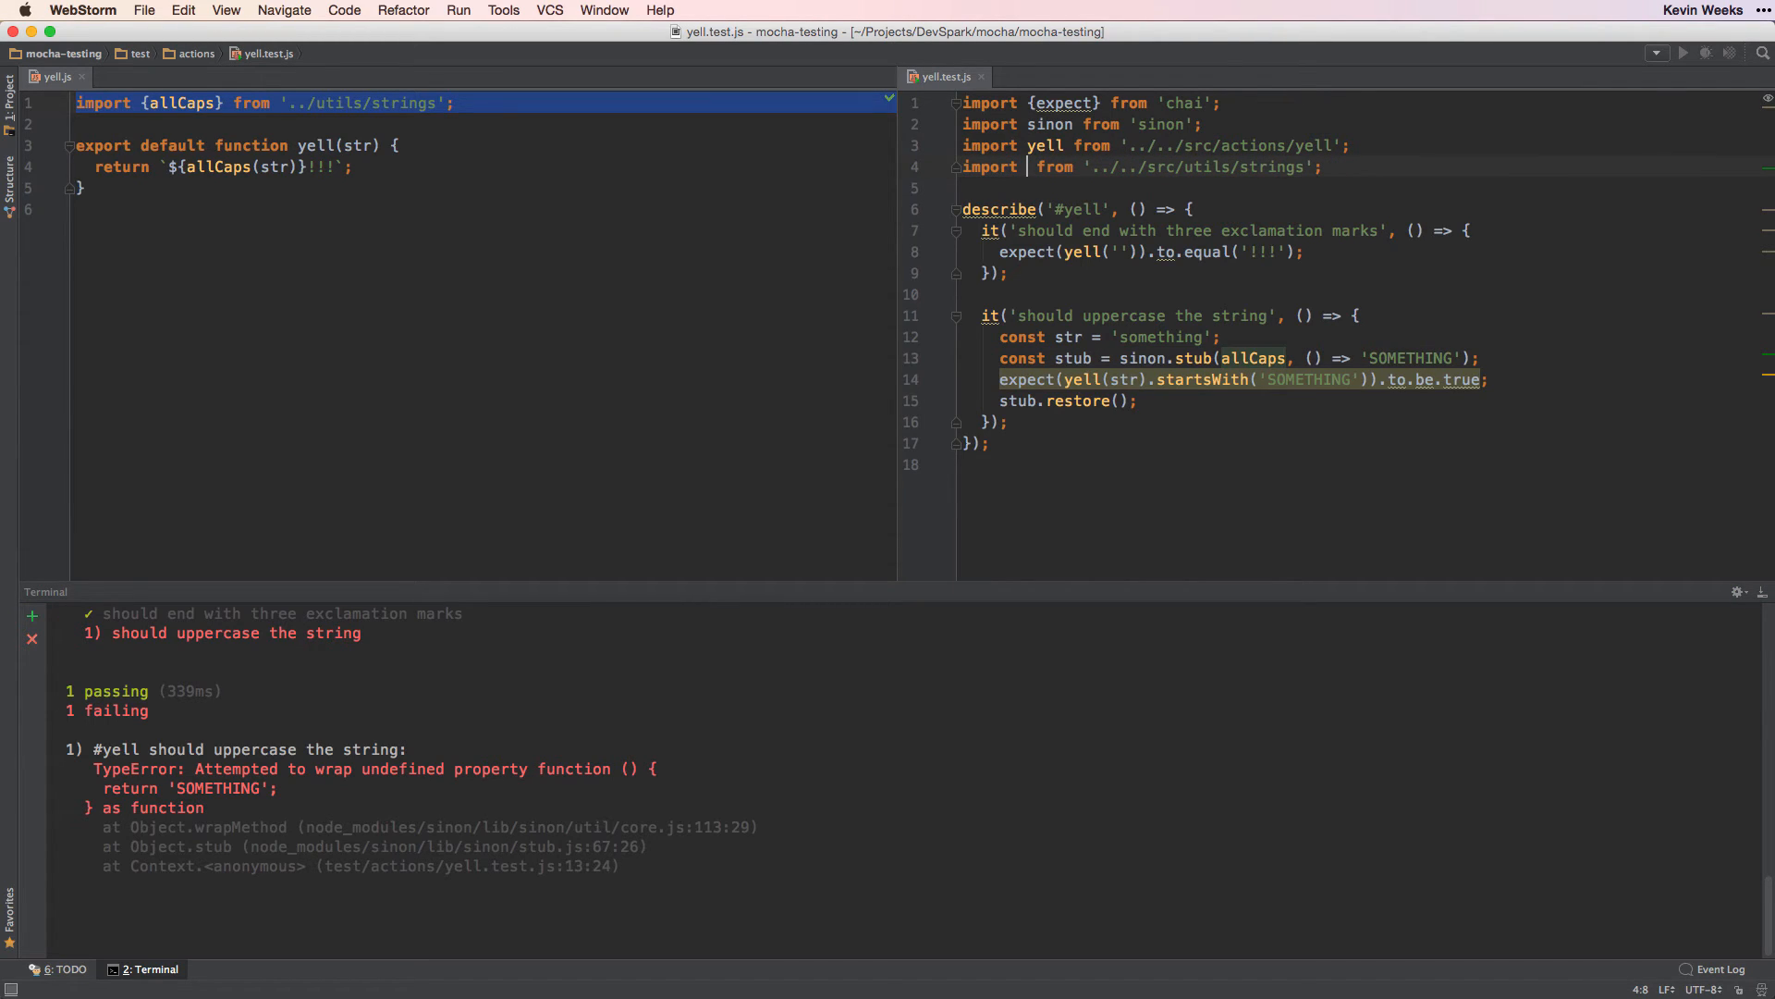
pyautogui.write('*')
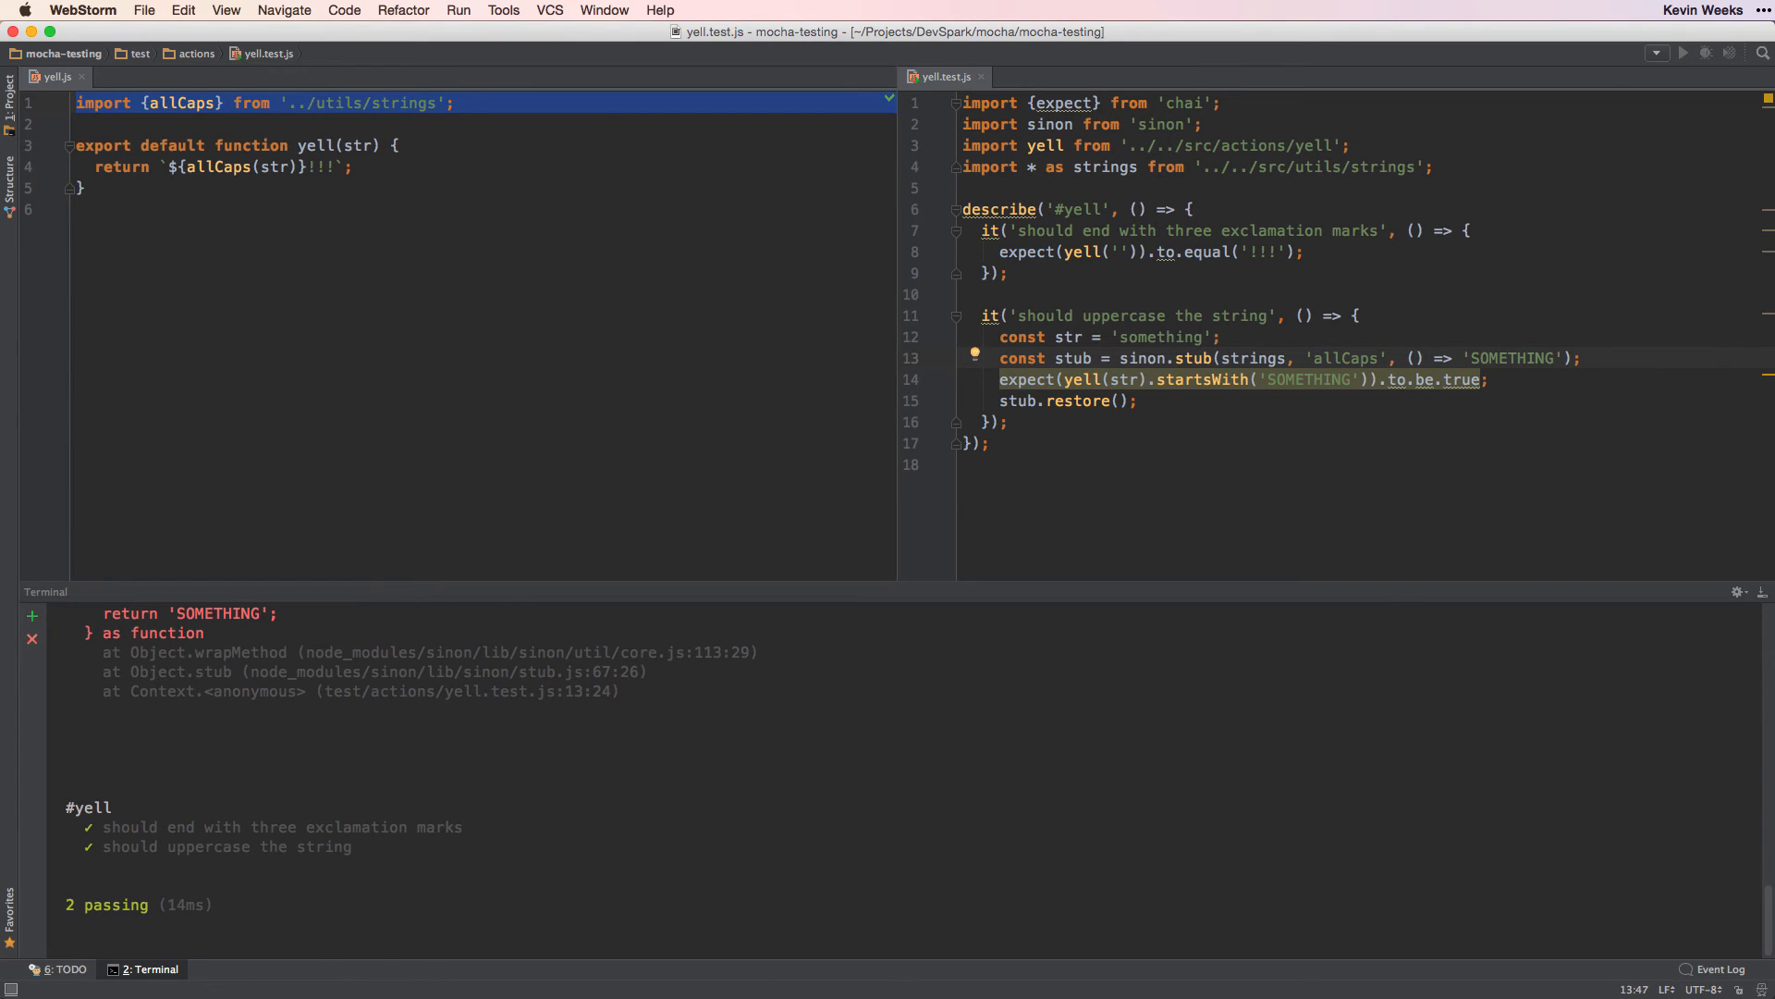
pyautogui.moveTo(221, 879)
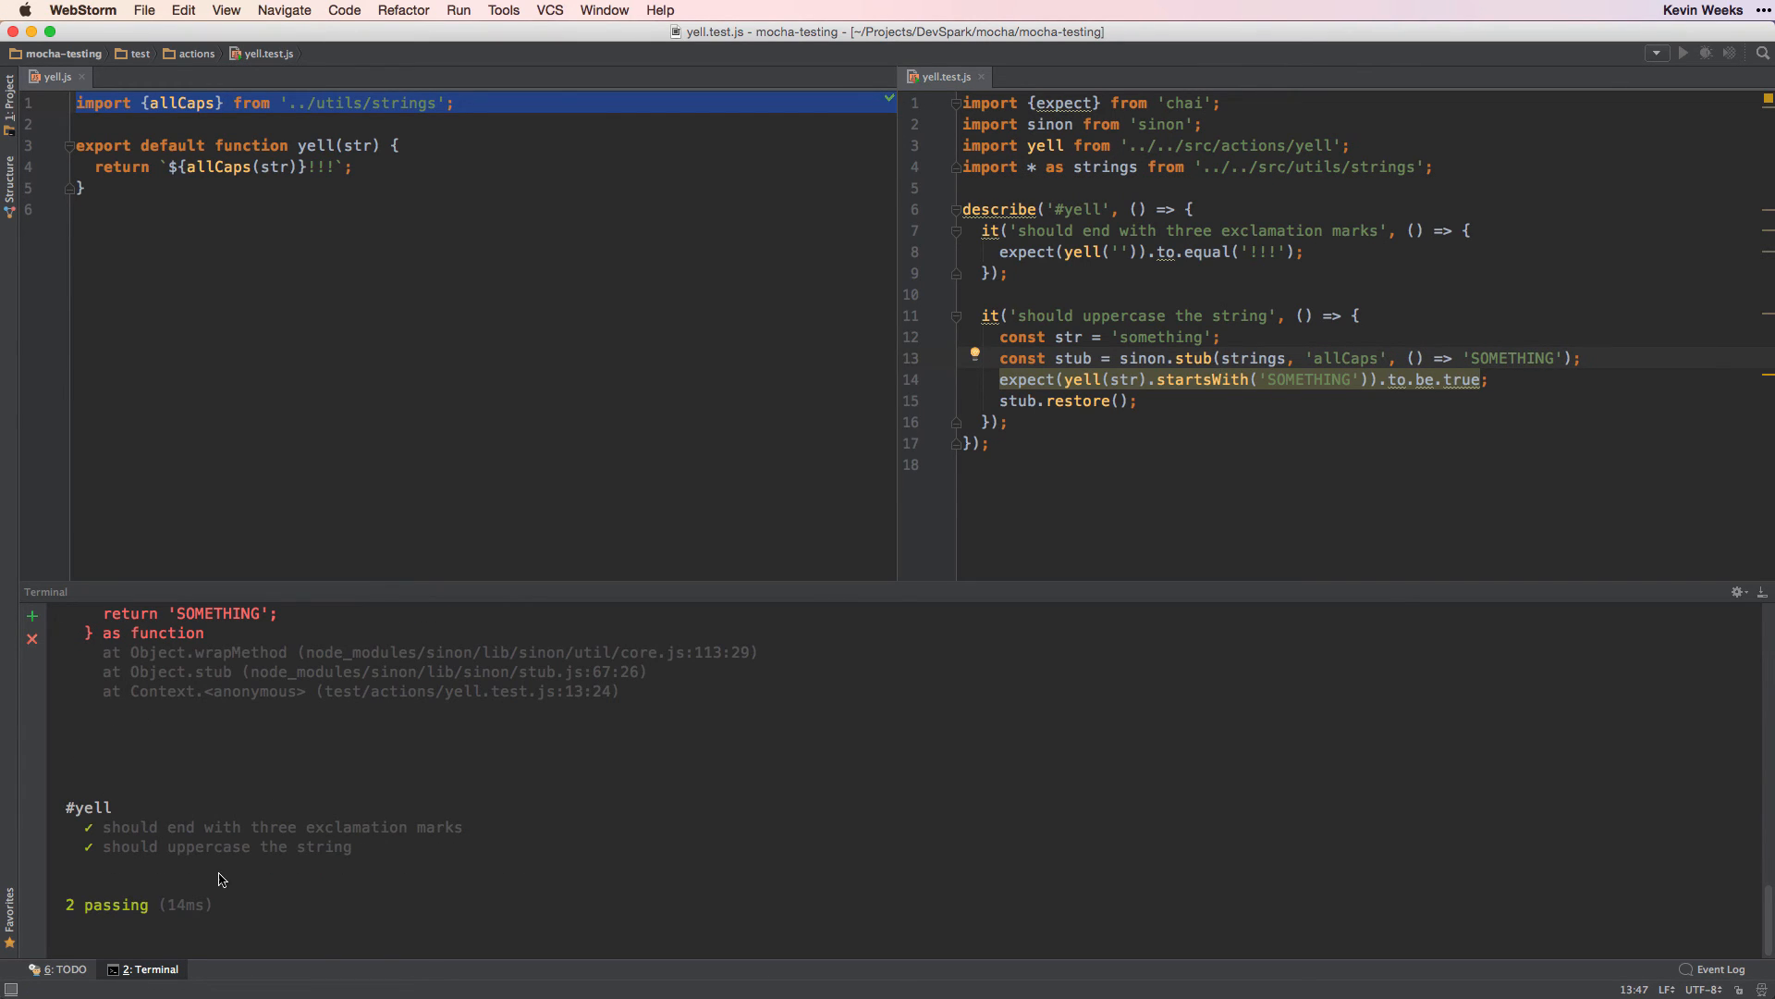
pyautogui.moveTo(388, 743)
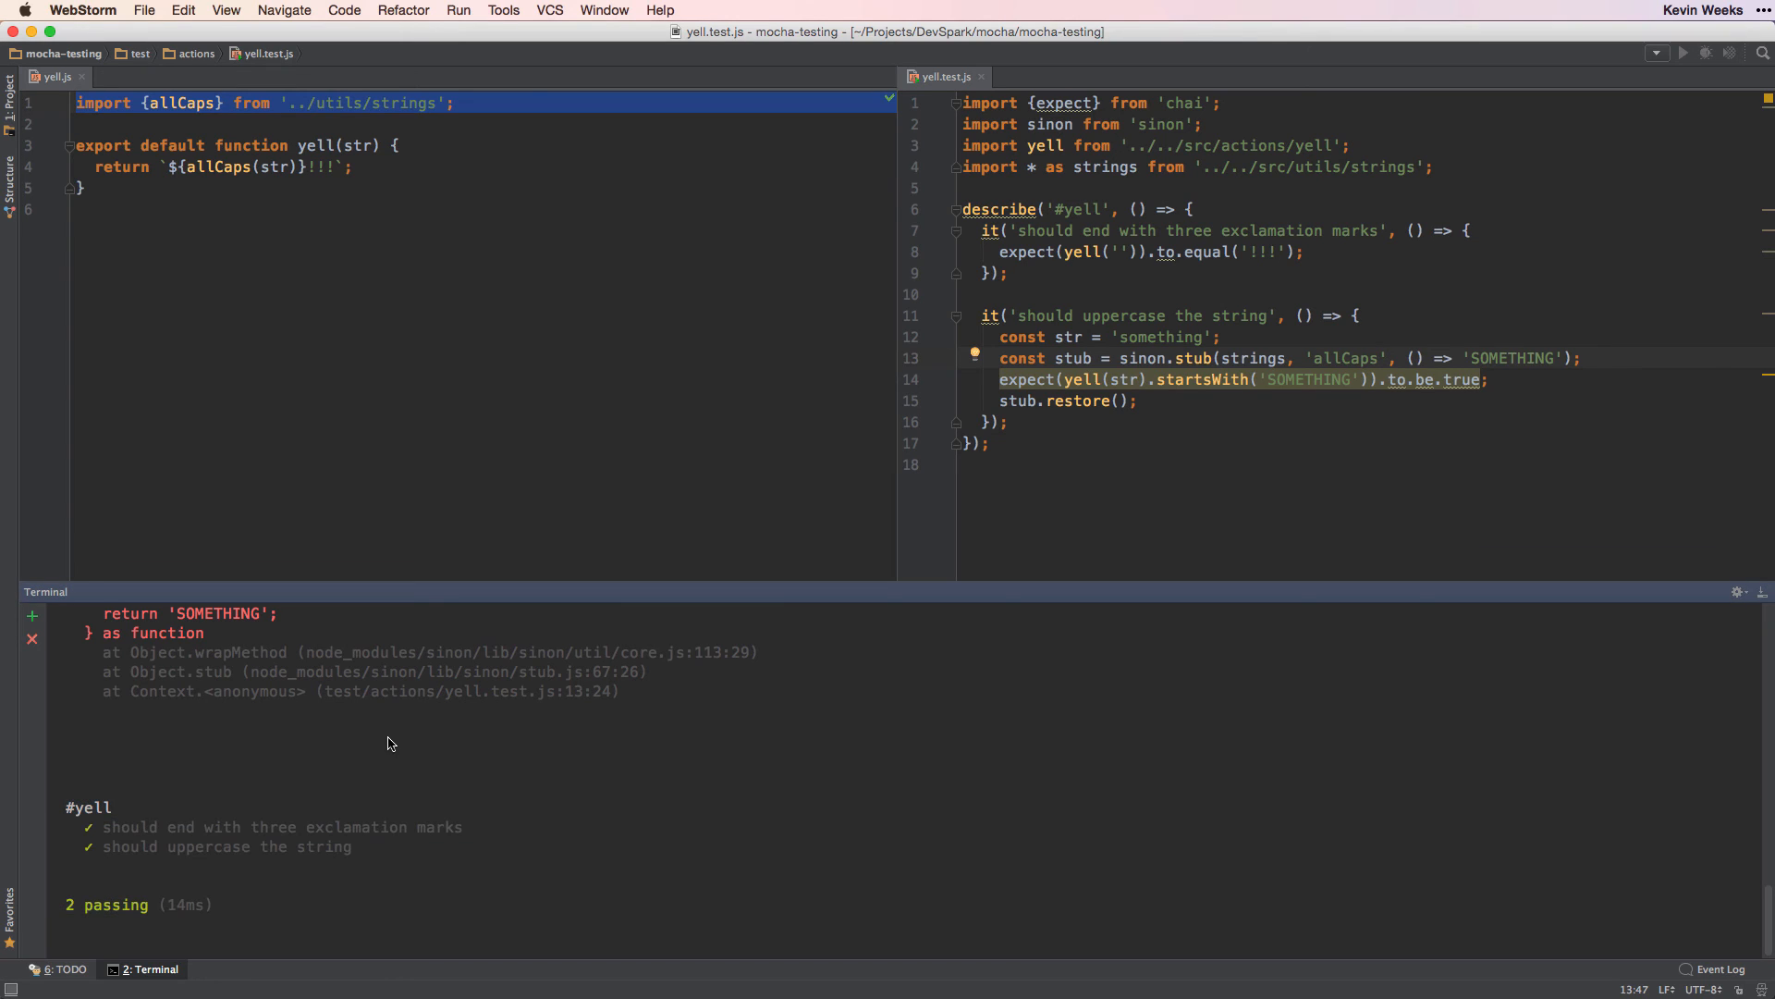